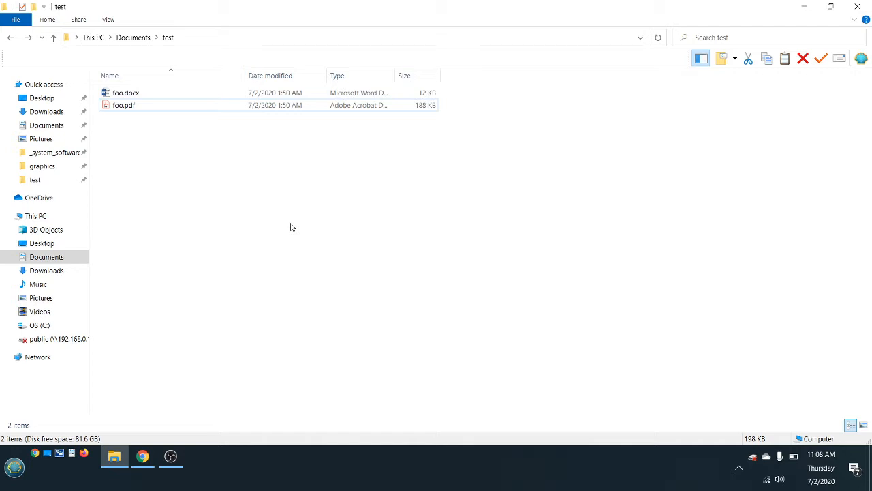
{"action": "mouse_move", "coordinate": [312, 216]}
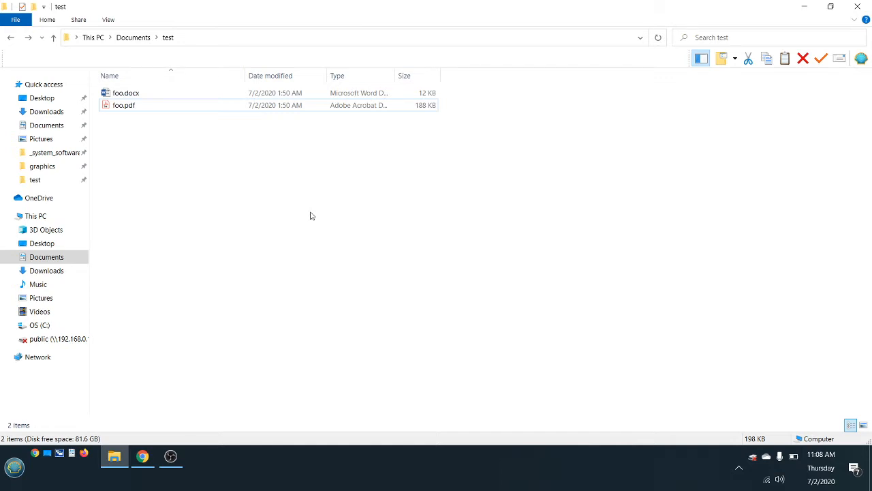
{"action": "mouse_move", "coordinate": [303, 214]}
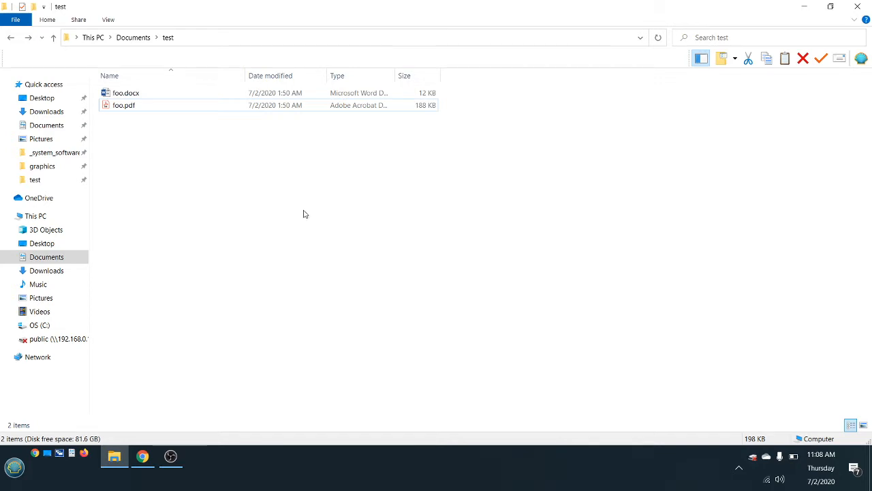
{"action": "mouse_move", "coordinate": [211, 166]}
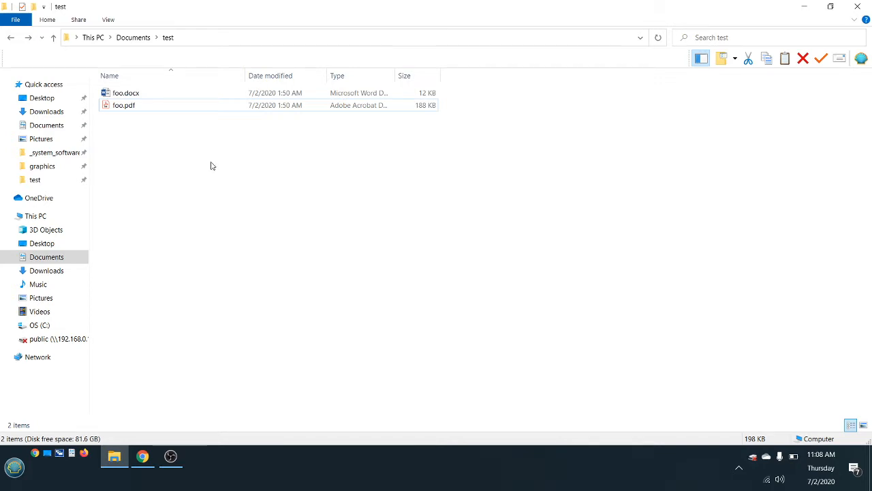
{"action": "mouse_move", "coordinate": [218, 189]}
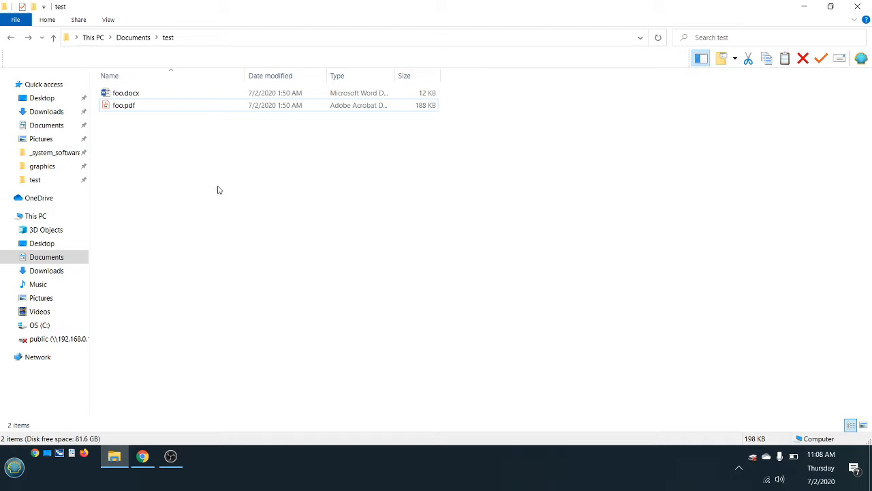
{"action": "mouse_move", "coordinate": [239, 192]}
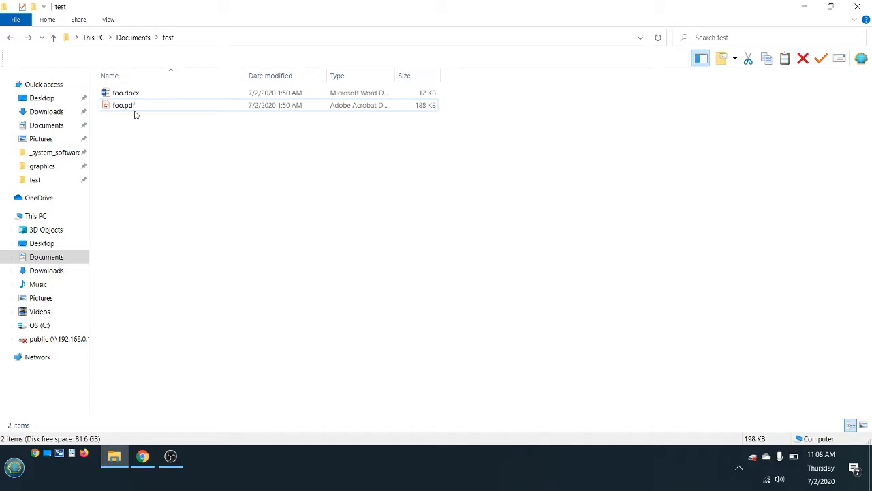
Open foo.docx in Word and scroll through its repeated test lines.
{"action": "double_click", "coordinate": [126, 92]}
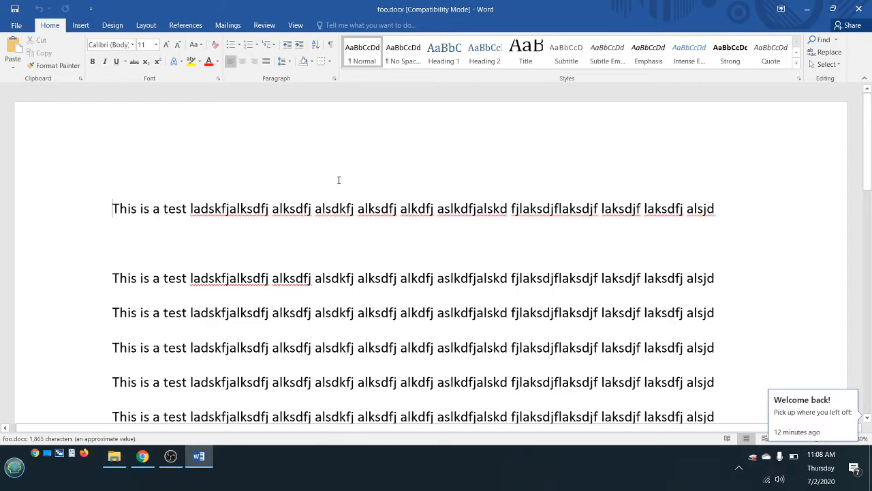
{"action": "scroll", "scroll_direction": "down", "scroll_amount": 3}
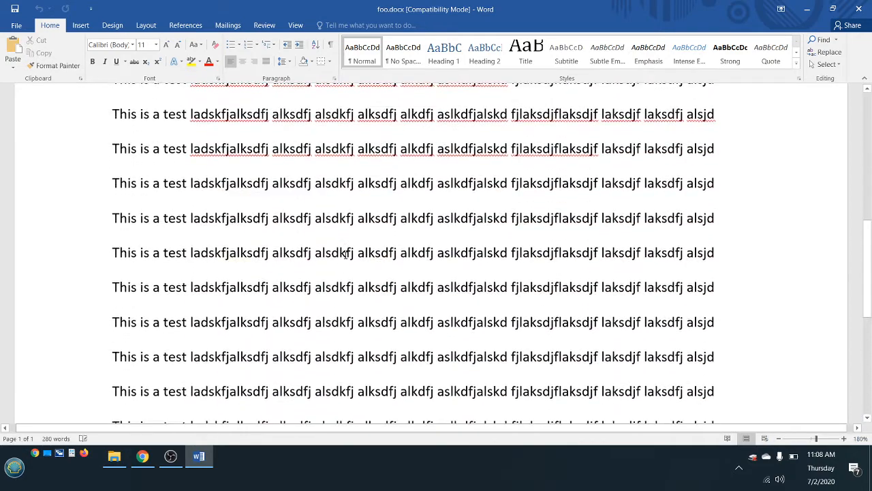
{"action": "scroll", "scroll_direction": "up", "scroll_amount": 3}
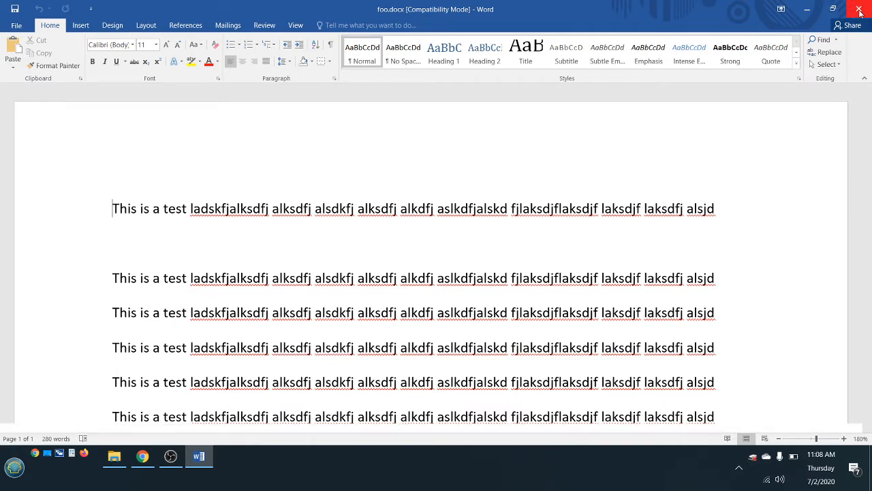
Close Word and choose Open with on foo.pdf to pick another PDF viewer.
{"action": "left_click", "coordinate": [859, 9]}
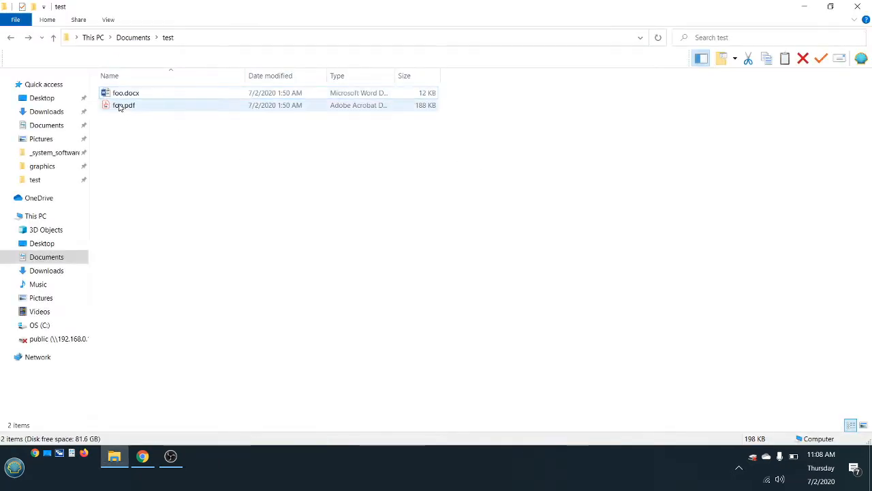
{"action": "right_click", "coordinate": [124, 105]}
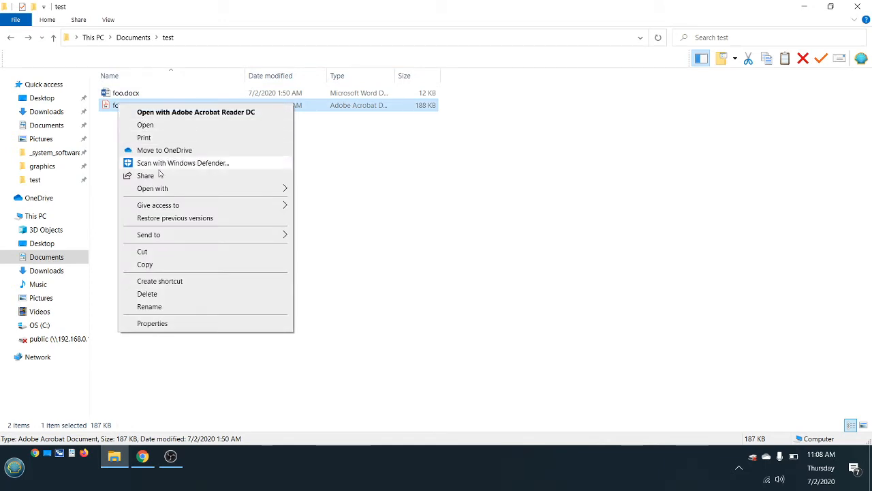
{"action": "left_click", "coordinate": [152, 188]}
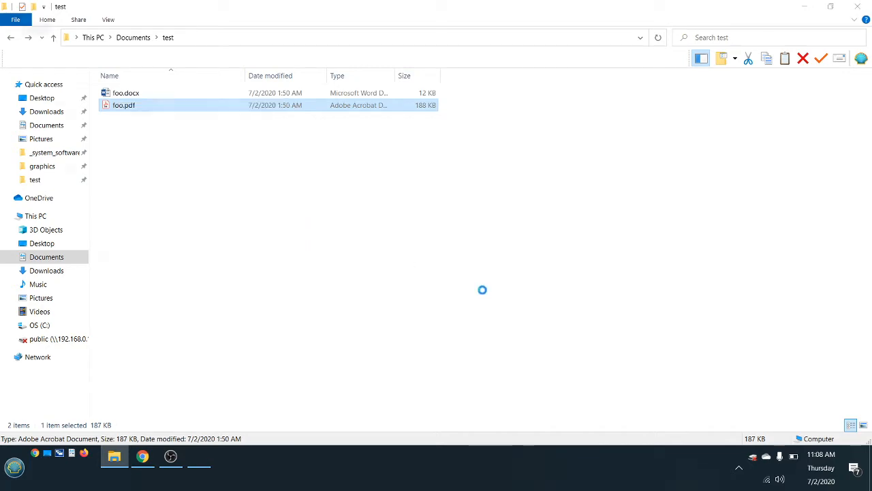
Open foo.pdf in Foxit Reader, view its clean test lines, then close Foxit.
{"action": "double_click", "coordinate": [123, 105]}
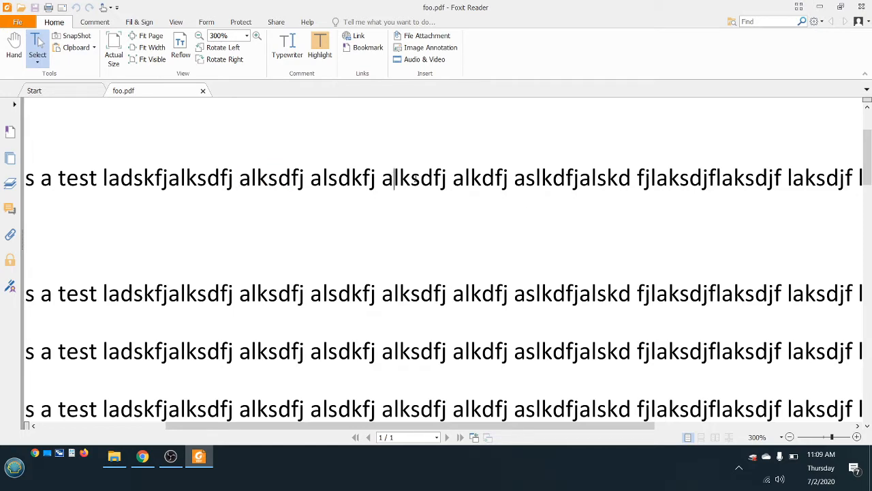
{"action": "left_click", "coordinate": [789, 437]}
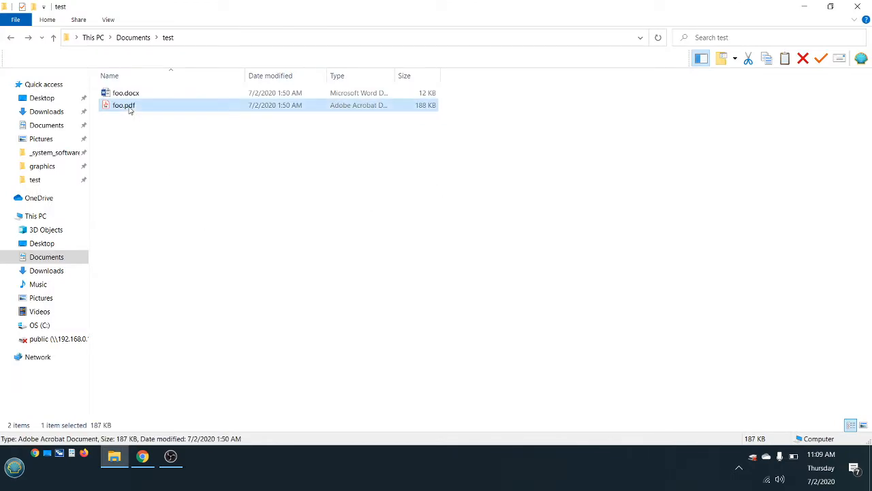
Open foo.pdf in Acrobat Reader DC at 150% zoom, showing garbled blocky text.
{"action": "double_click", "coordinate": [124, 105]}
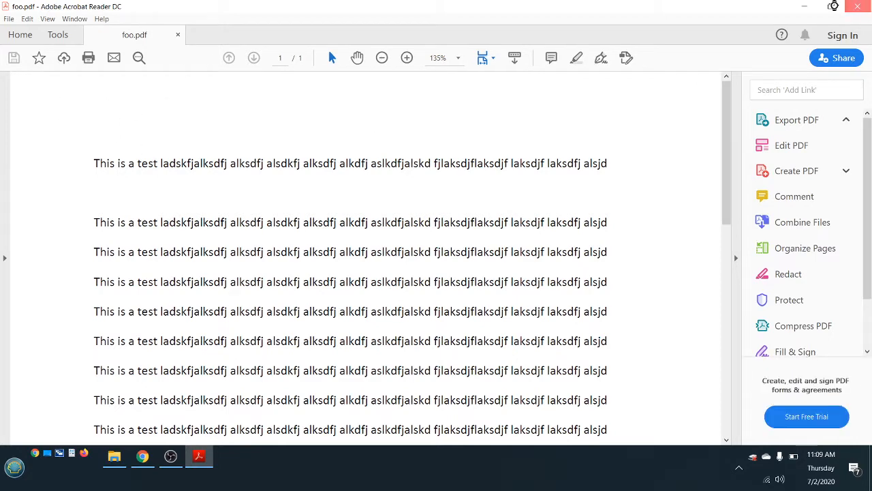
{"action": "left_click", "coordinate": [114, 456]}
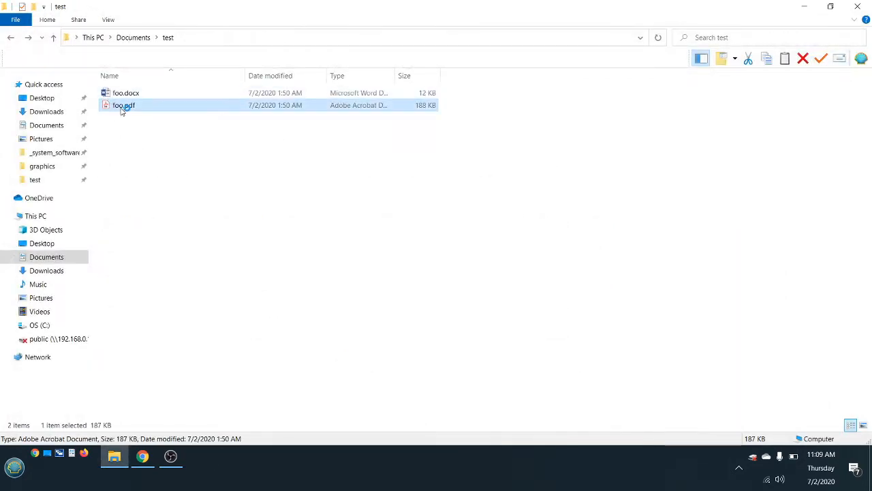
{"action": "double_click", "coordinate": [124, 105]}
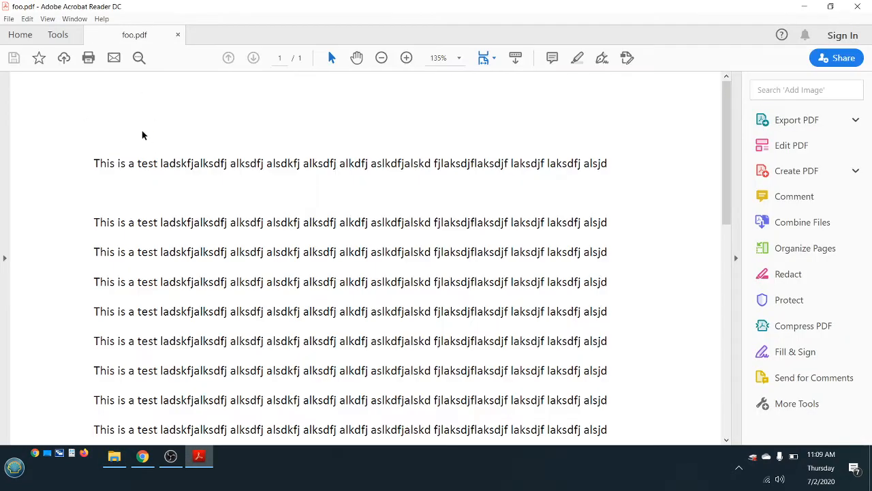
{"action": "left_click", "coordinate": [796, 119]}
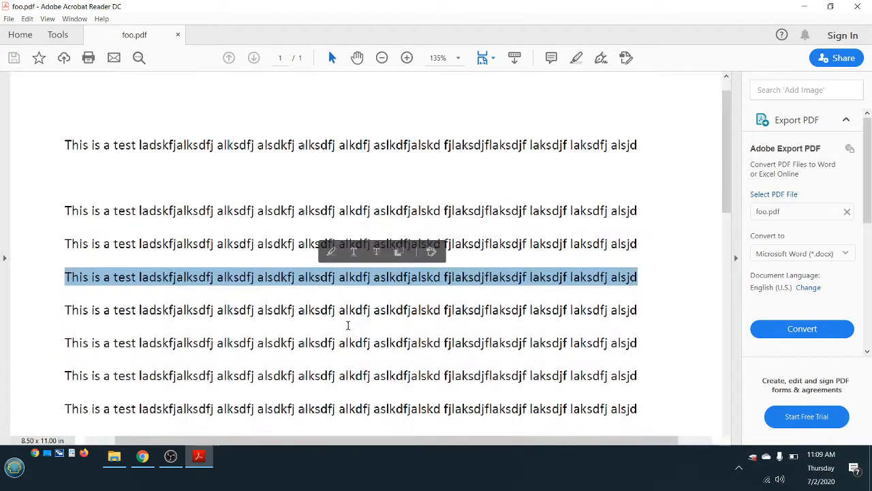
{"action": "left_click", "coordinate": [407, 57]}
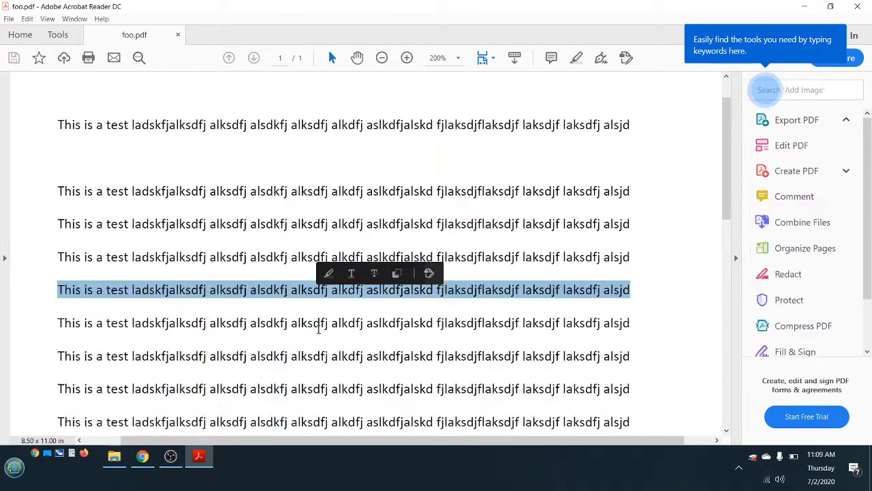
{"action": "left_click", "coordinate": [797, 119]}
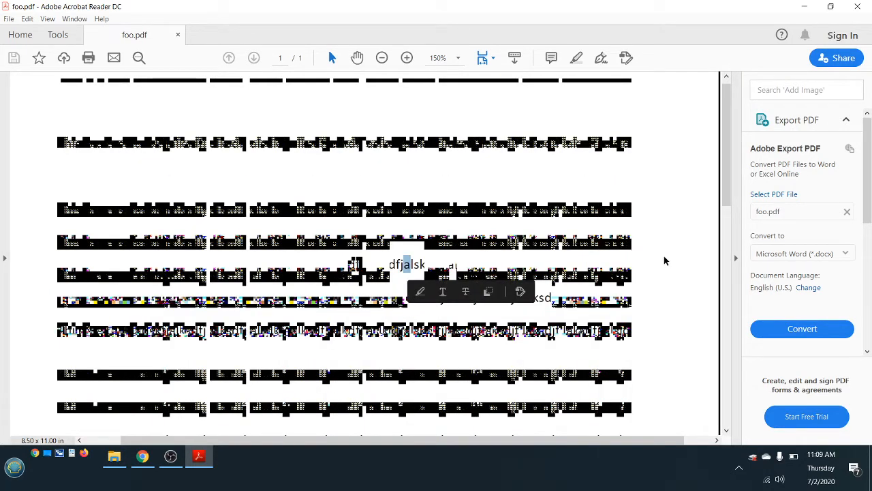
{"action": "left_click", "coordinate": [28, 19]}
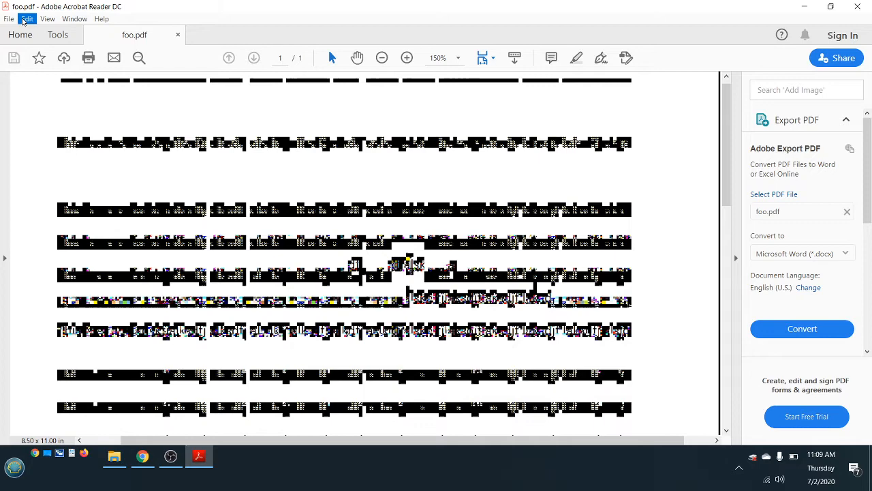
Open Edit > Preferences > Page Display, leaving Smooth Text at For Laptop/LCD screens.
{"action": "left_click", "coordinate": [27, 18]}
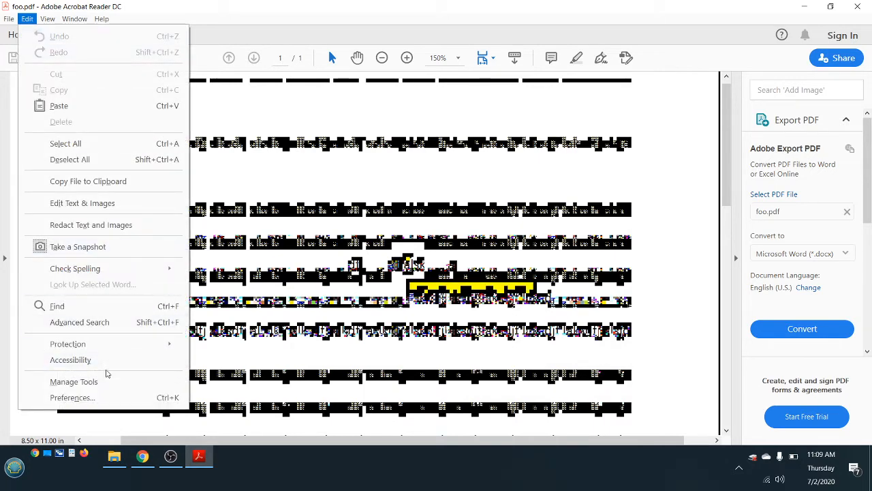
{"action": "left_click", "coordinate": [71, 397]}
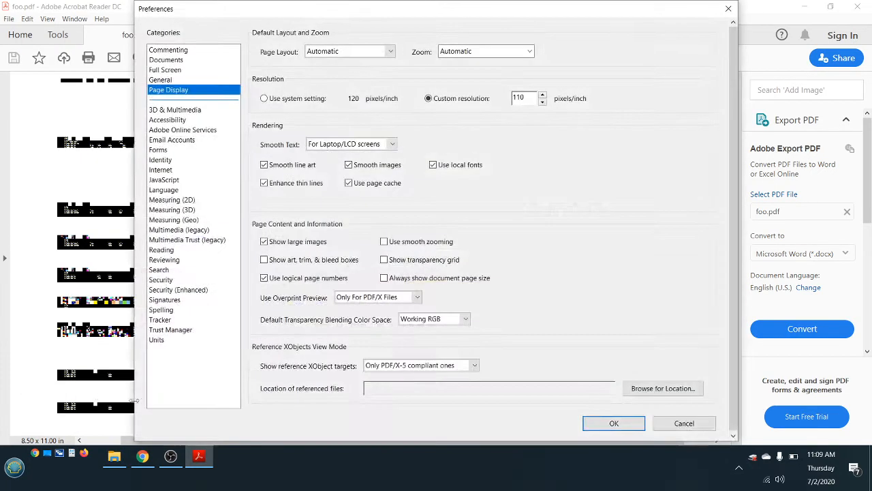
{"action": "left_click", "coordinate": [168, 90]}
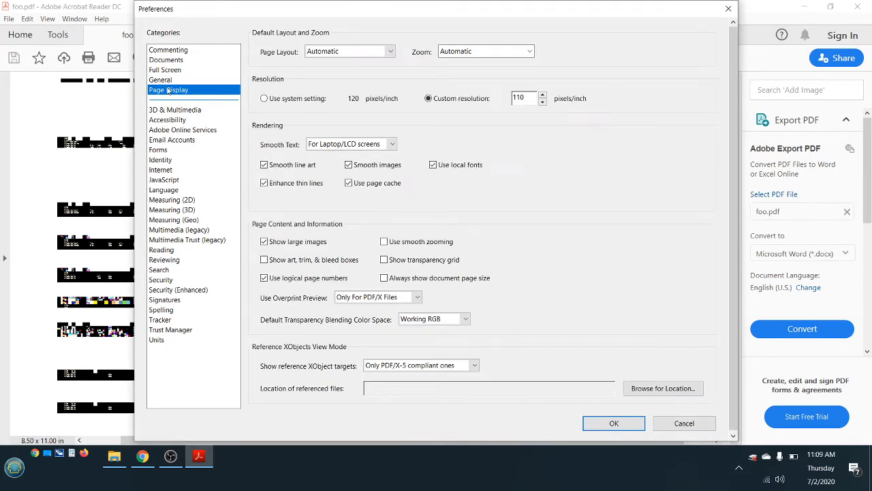
{"action": "mouse_move", "coordinate": [516, 211]}
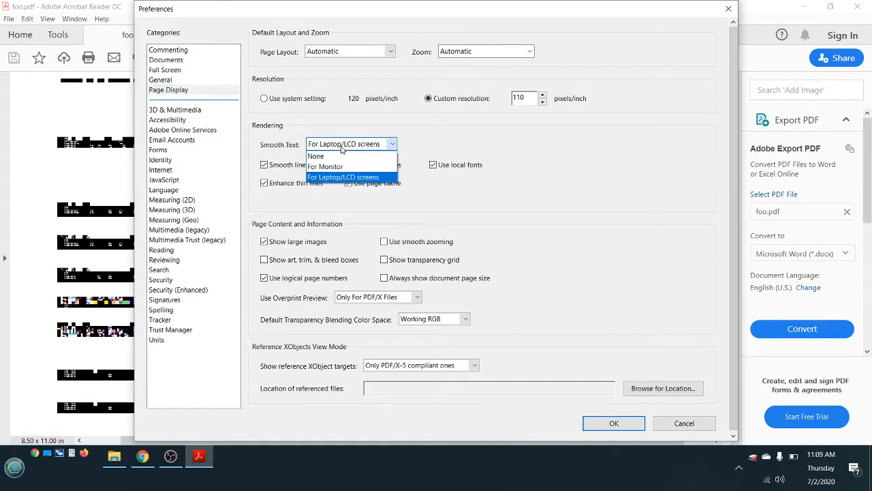
{"action": "mouse_move", "coordinate": [326, 166]}
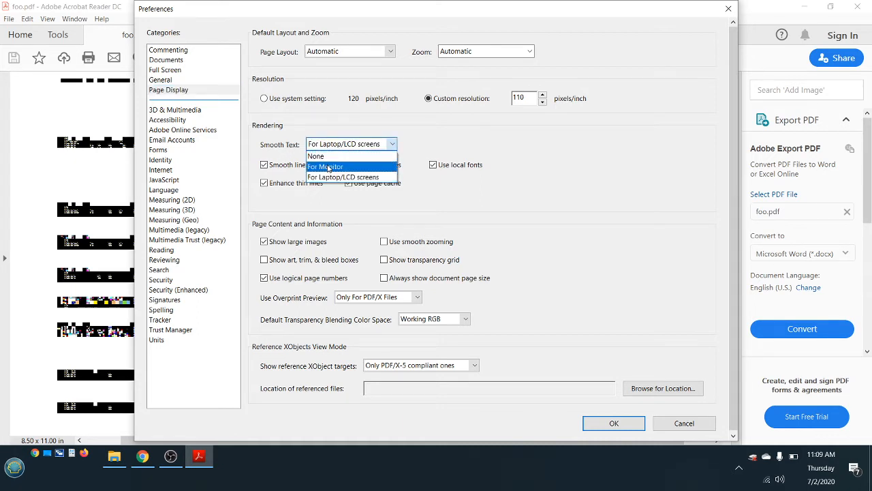
{"action": "left_click", "coordinate": [344, 176]}
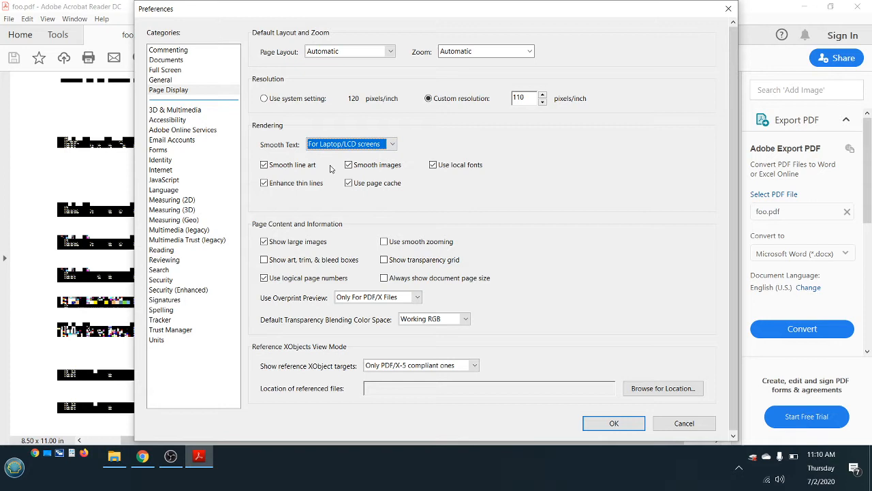
{"action": "mouse_move", "coordinate": [411, 167]}
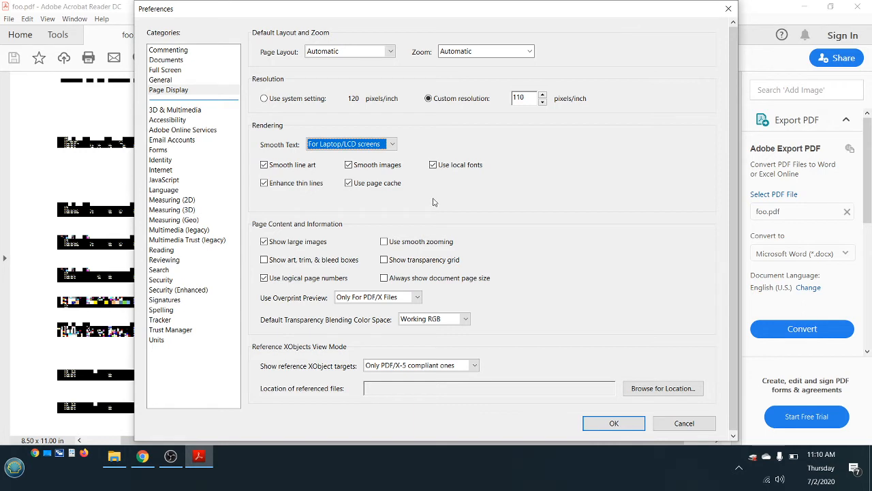
{"action": "mouse_move", "coordinate": [440, 196]}
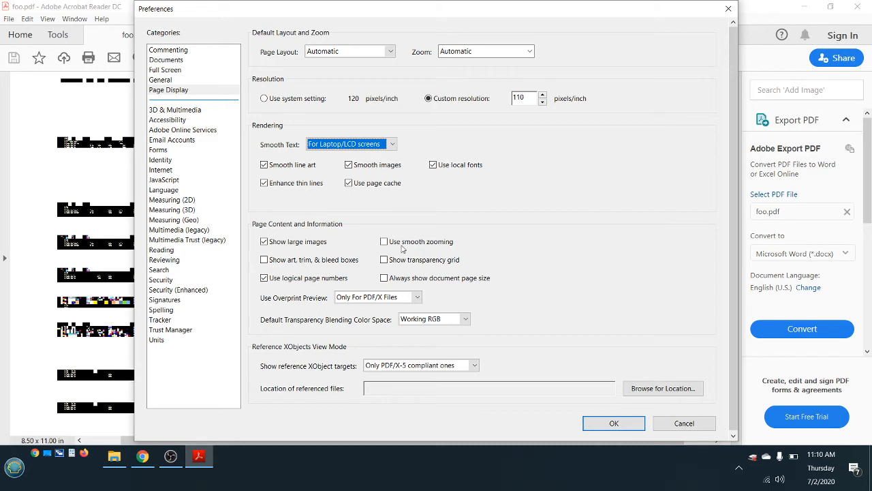
{"action": "mouse_move", "coordinate": [380, 317]}
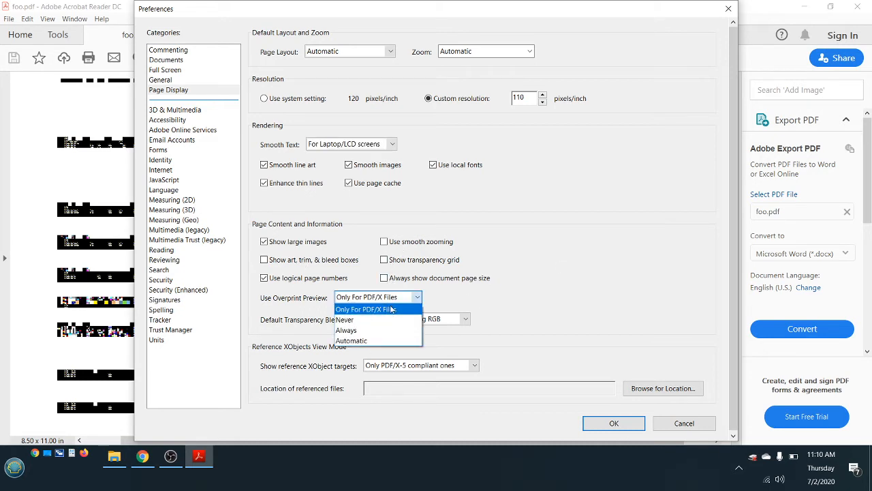
Keep Overprint Preview at Only For PDF/X Files and cancel Preferences.
{"action": "left_click", "coordinate": [377, 296]}
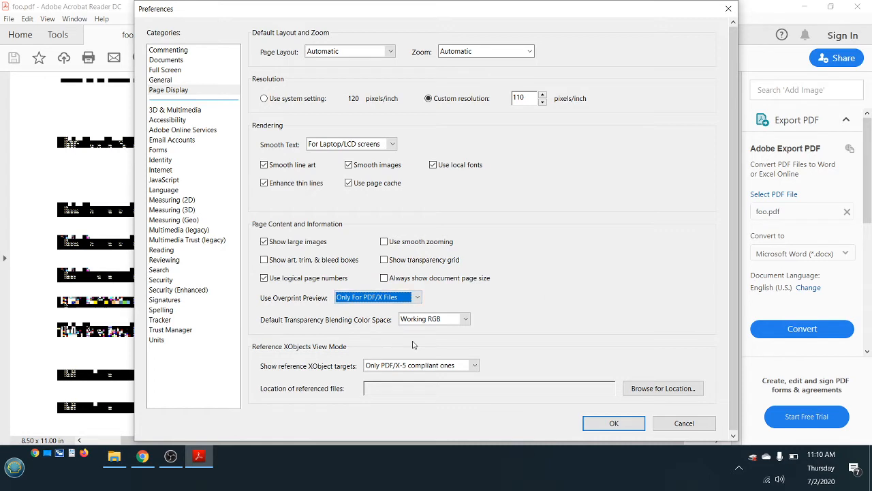
{"action": "mouse_move", "coordinate": [524, 310]}
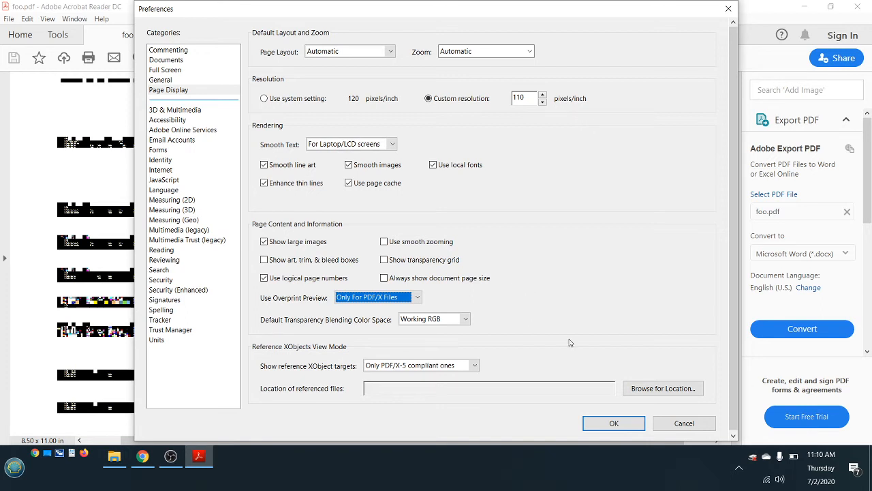
{"action": "mouse_move", "coordinate": [684, 423]}
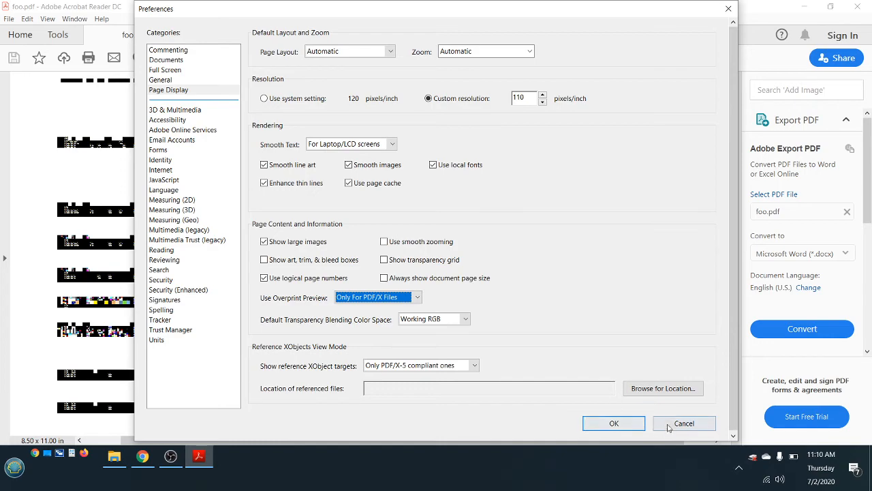
{"action": "left_click", "coordinate": [684, 423]}
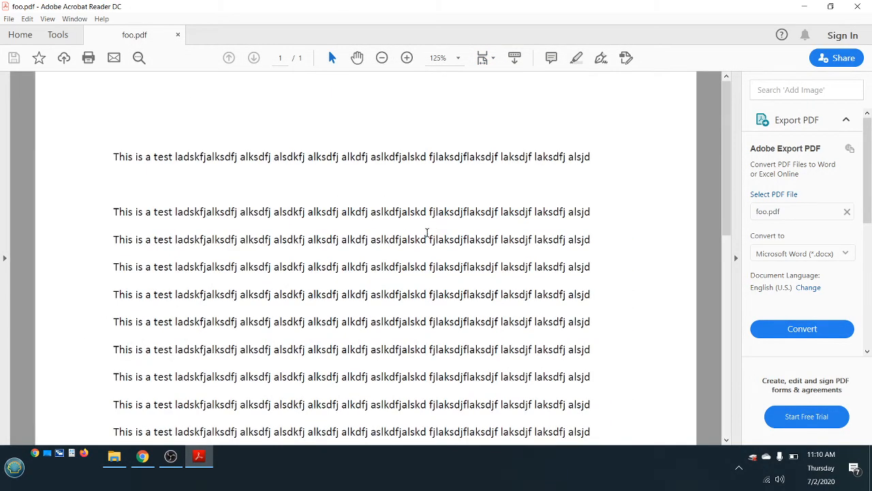
Zoom foo.pdf to 150%, scroll, try 400%, then return to 150% where text garbles.
{"action": "left_click", "coordinate": [407, 57]}
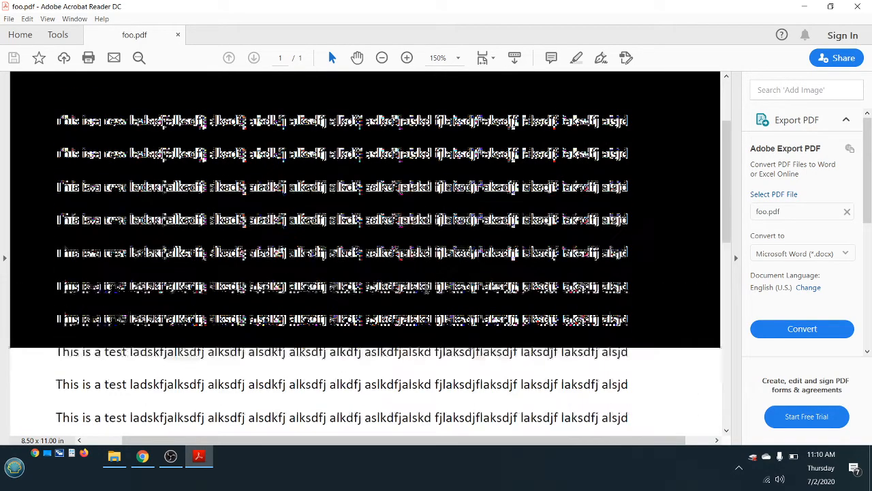
{"action": "scroll", "scroll_direction": "down", "scroll_amount": 3}
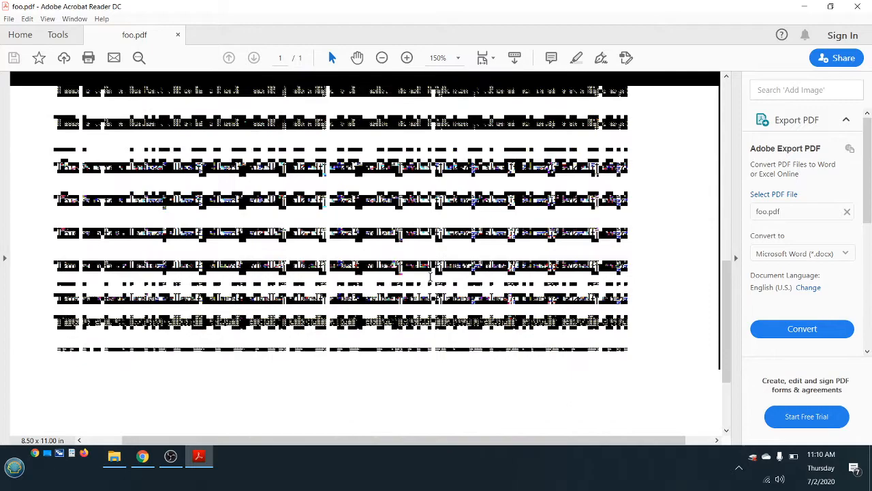
{"action": "scroll", "scroll_direction": "down", "scroll_amount": 3}
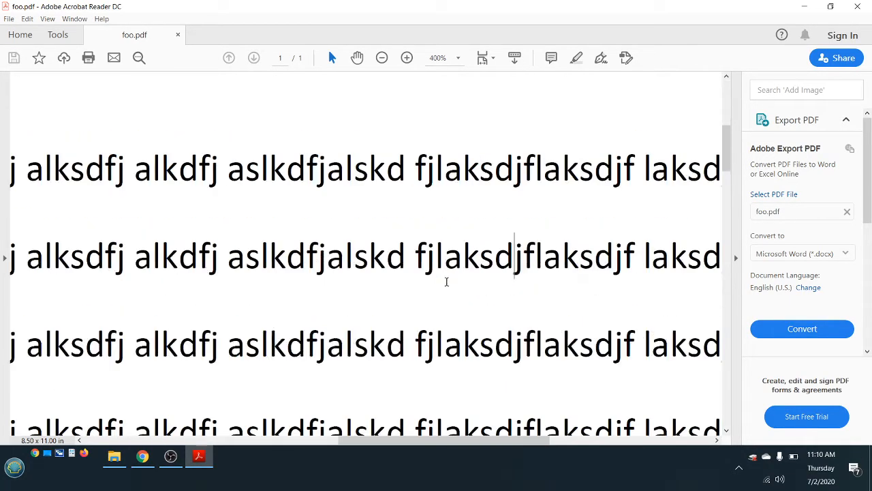
{"action": "left_click", "coordinate": [407, 58]}
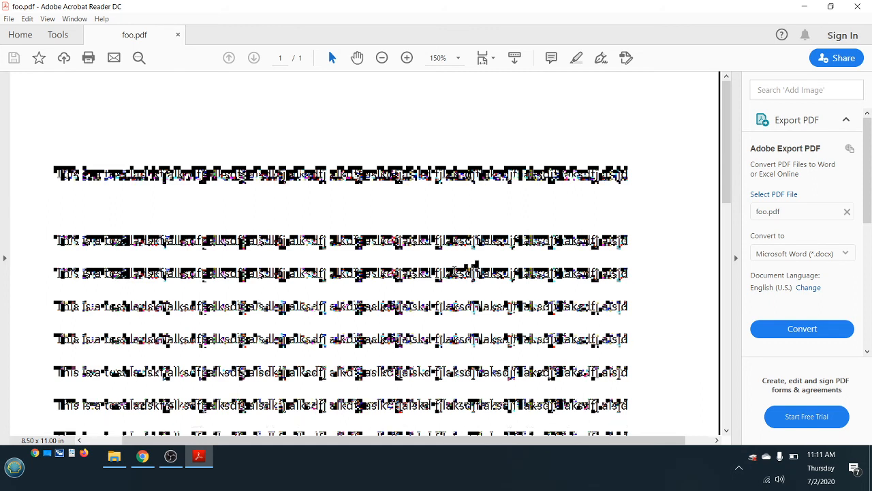
{"action": "mouse_move", "coordinate": [609, 135]}
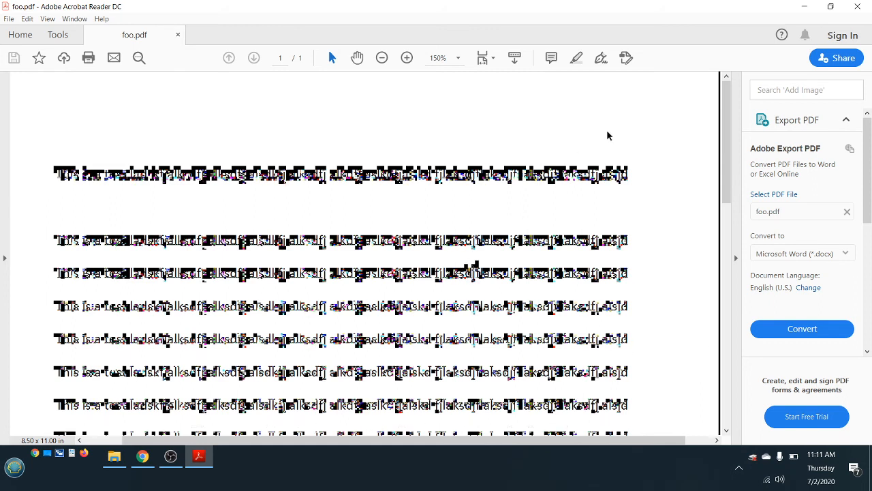